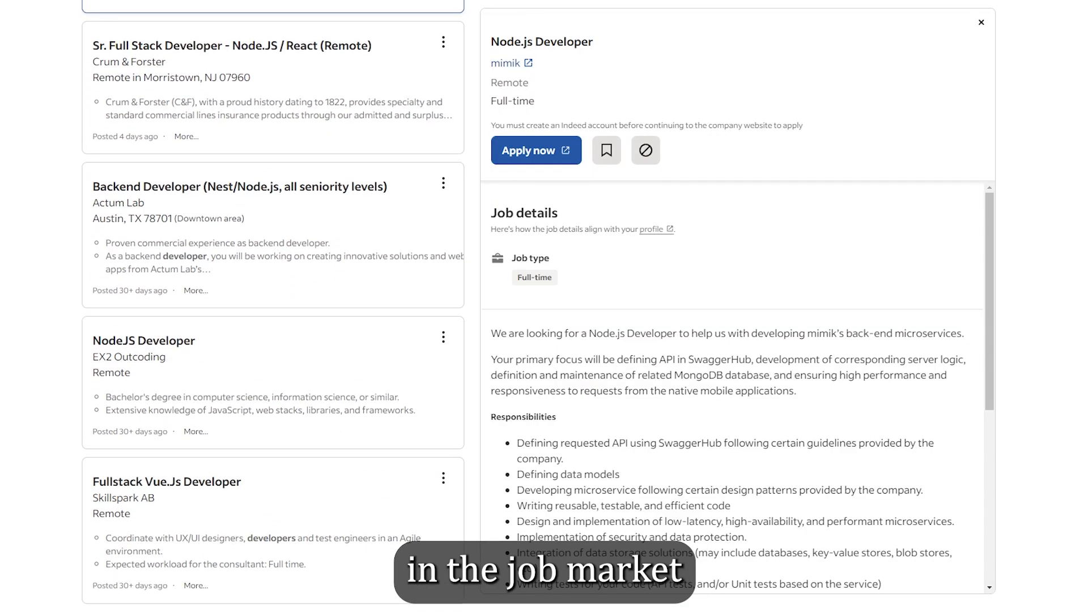
# Search Indeed for 'Node Js Developer $110,000' jobs in the United States, showing the Actum Lab posting
pyautogui.scroll(-3)
pyautogui.write('node')
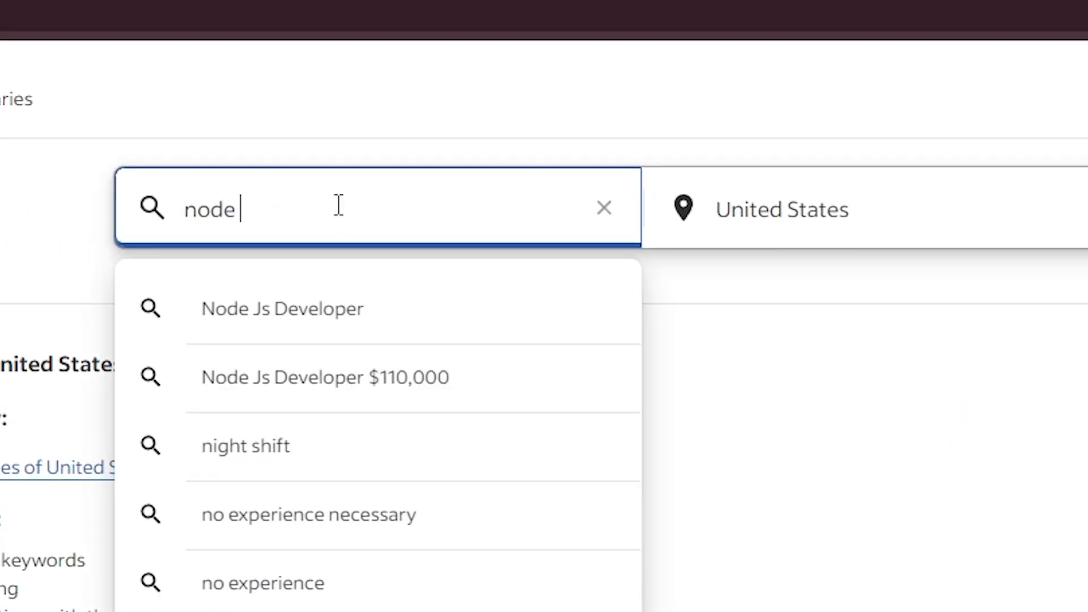
pyautogui.click(325, 376)
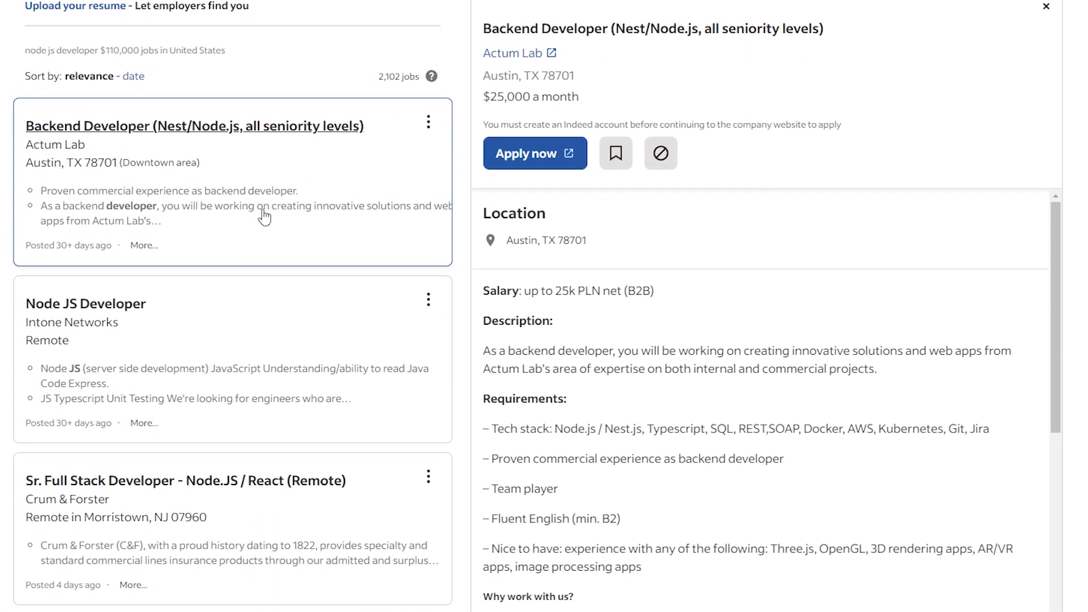